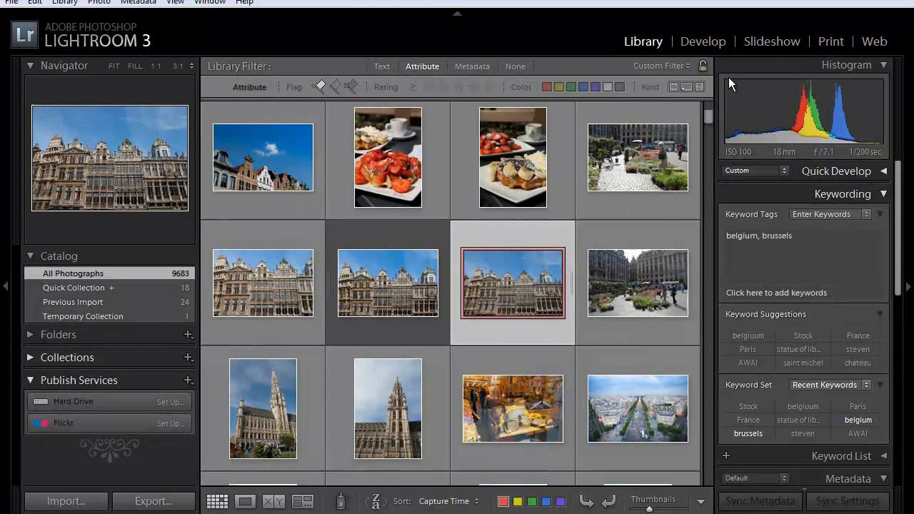
Open the selected Brussels Grand Place facade photo in the Develop module.
click(702, 40)
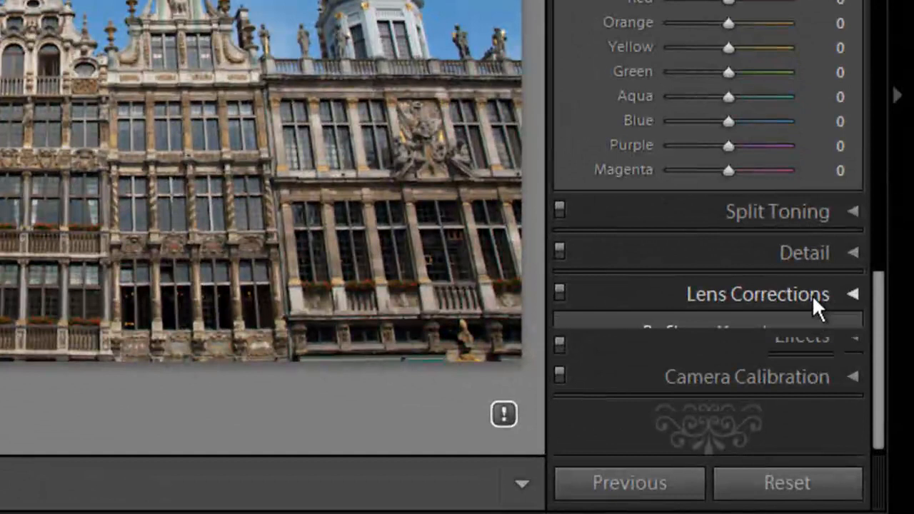
Expand the Lens Corrections panel to show its Profile tab.
click(757, 294)
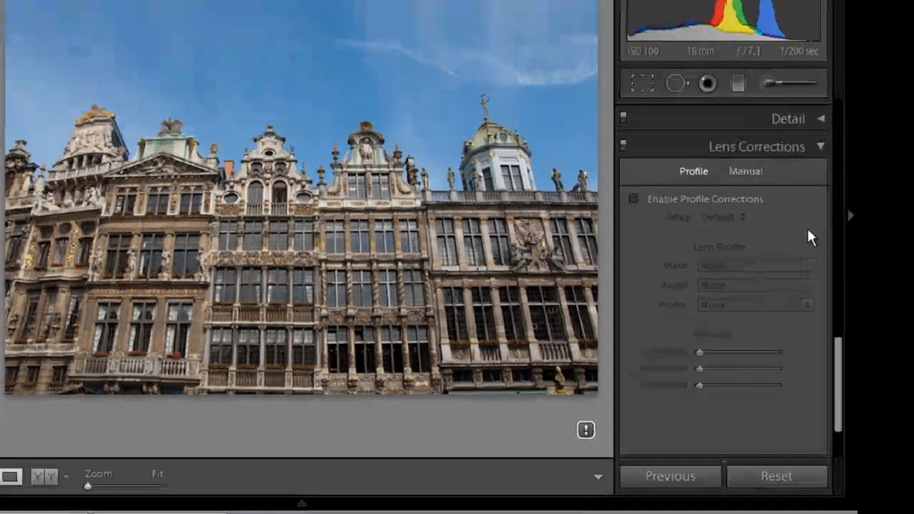
Enable Nikon lens profile corrections, toggling them off and on to compare, leaving them on.
click(633, 199)
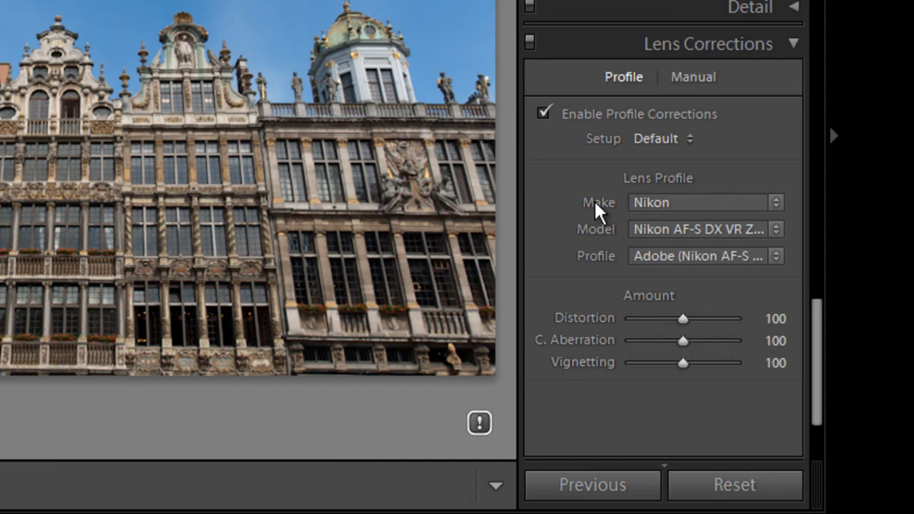
mouse_move(671, 230)
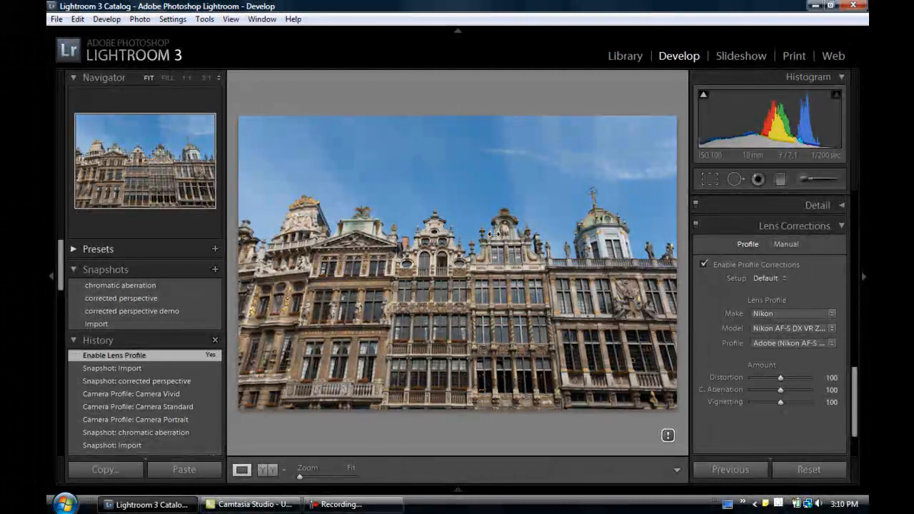
click(704, 264)
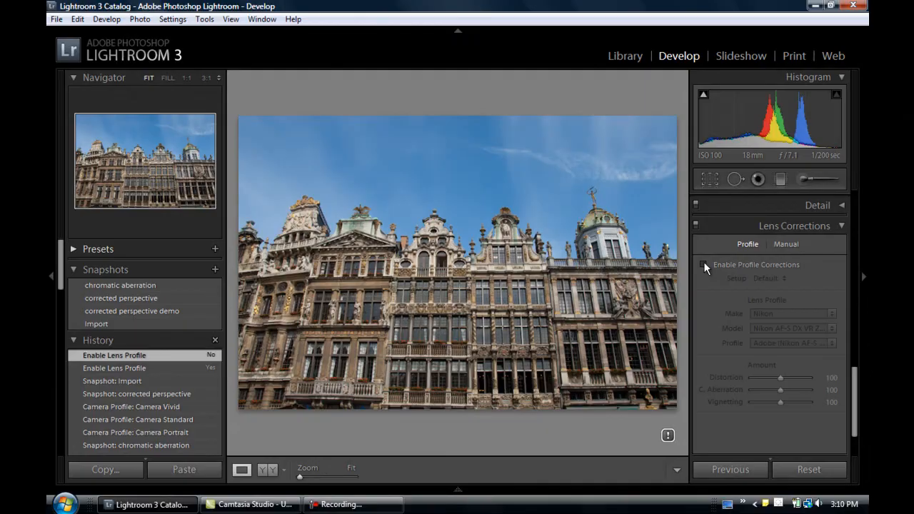
click(704, 264)
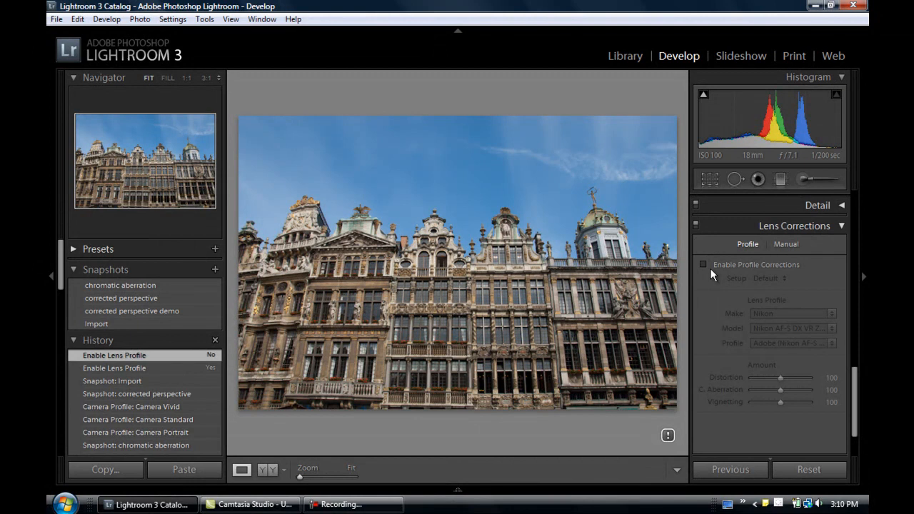
click(703, 265)
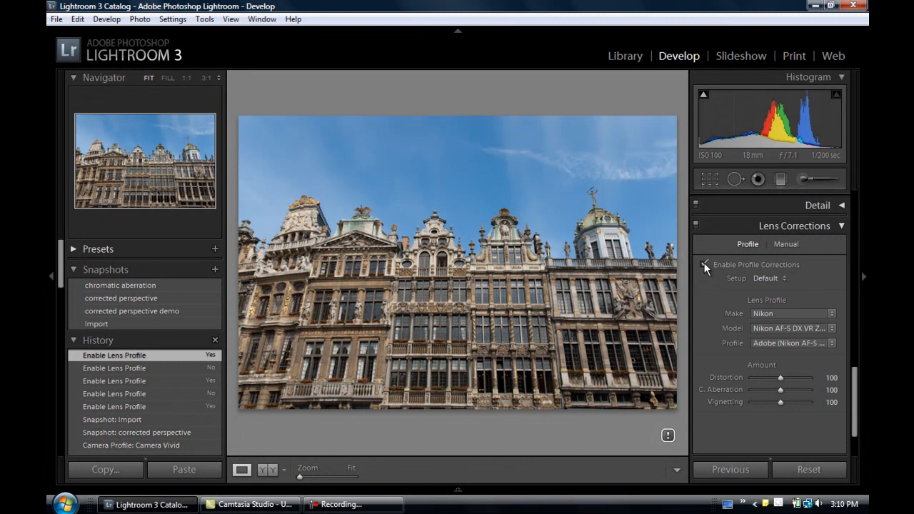
click(785, 243)
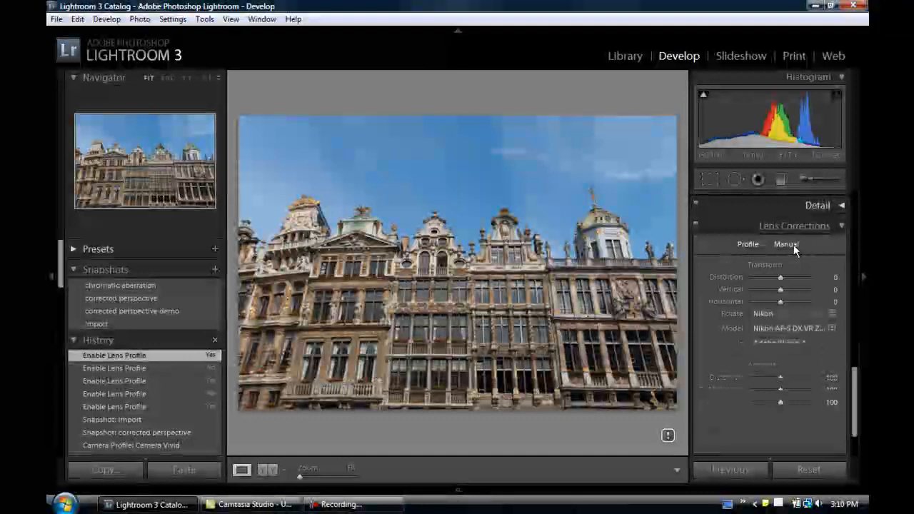
Switch Lens Corrections to its Manual settings to reach the Transform Vertical slider.
click(785, 243)
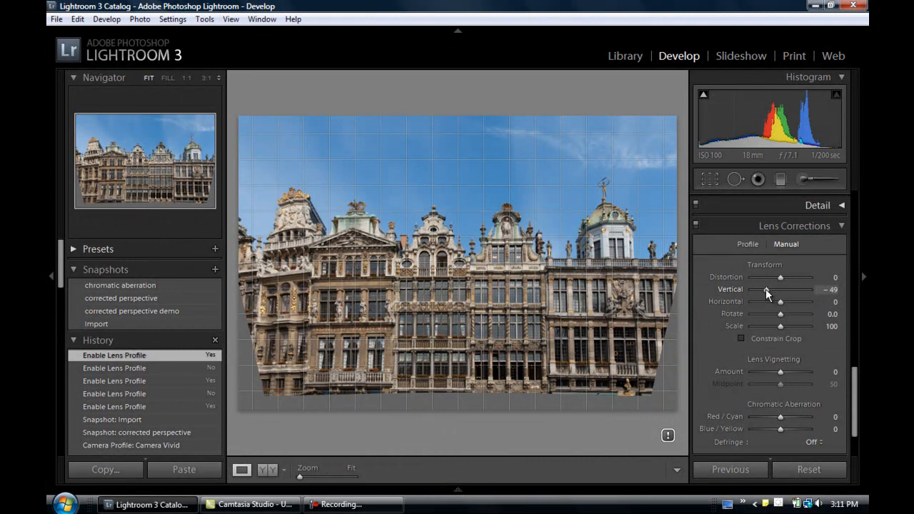
Drag the Transform Vertical slider to -49 to straighten the facade.
drag(780, 289, 766, 289)
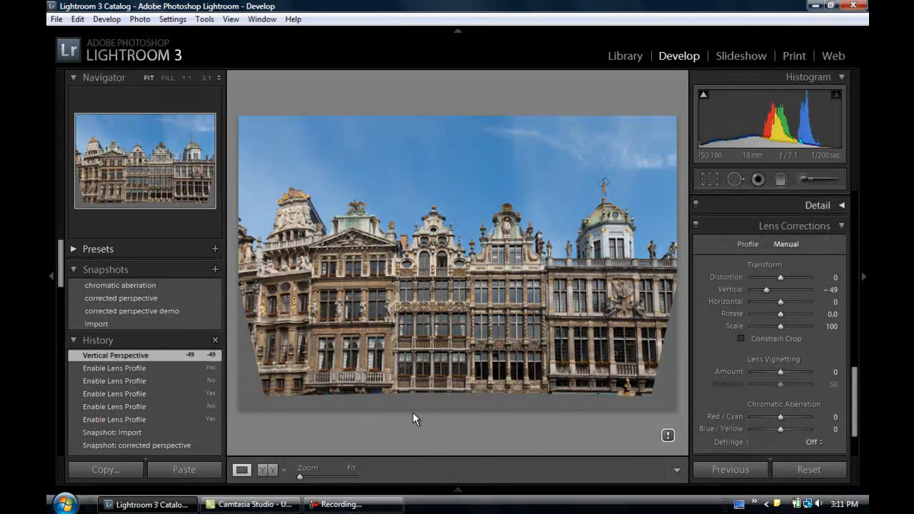
mouse_move(500, 307)
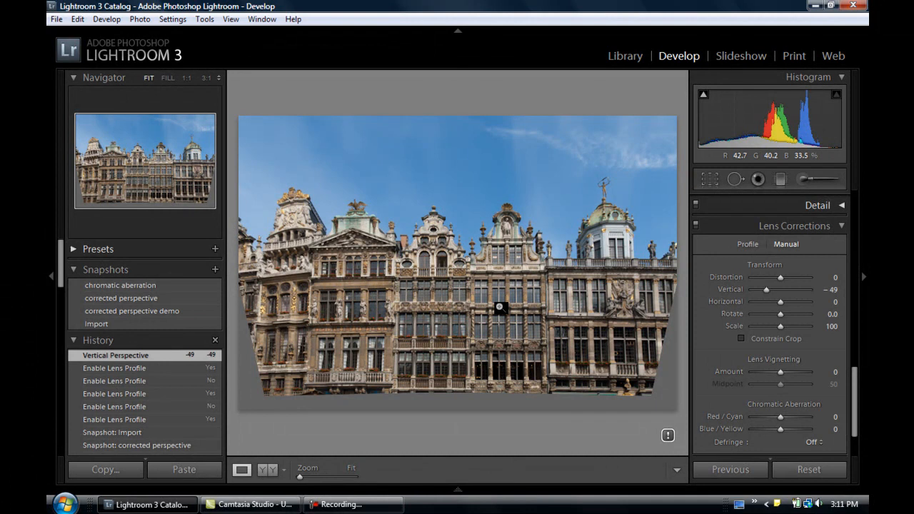
mouse_move(548, 434)
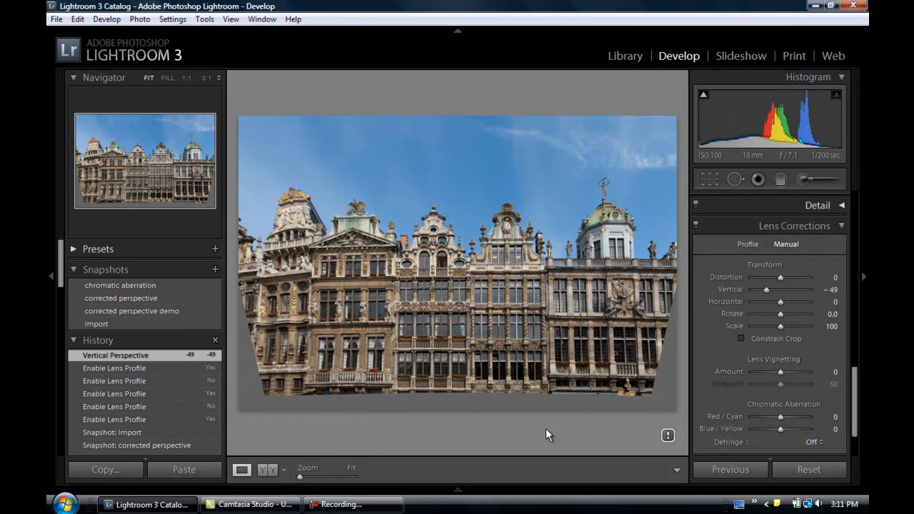